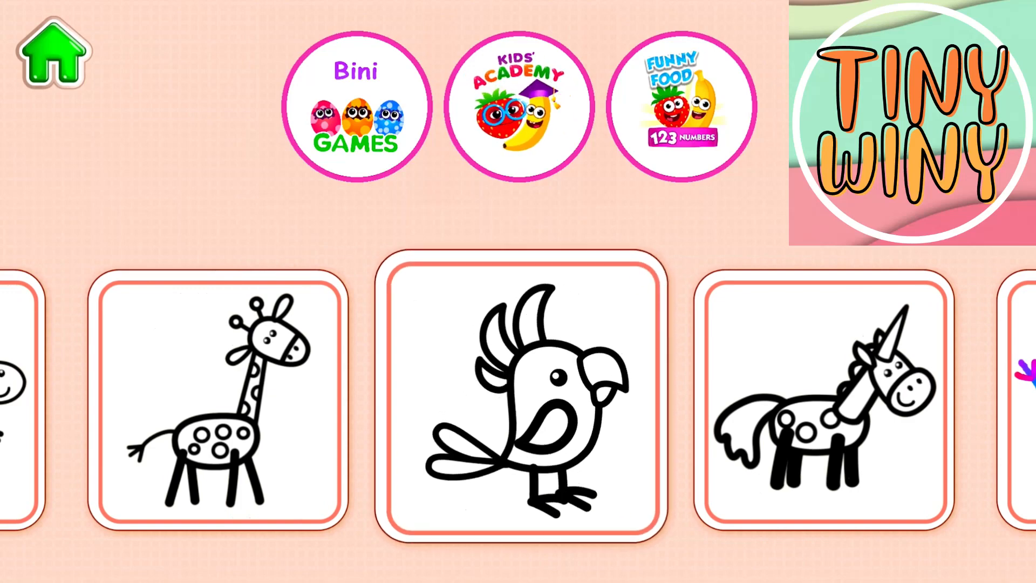
Choose the parrot card from the animal gallery to load it on the tracing canvas
{"action": "left_click", "coordinate": [519, 390]}
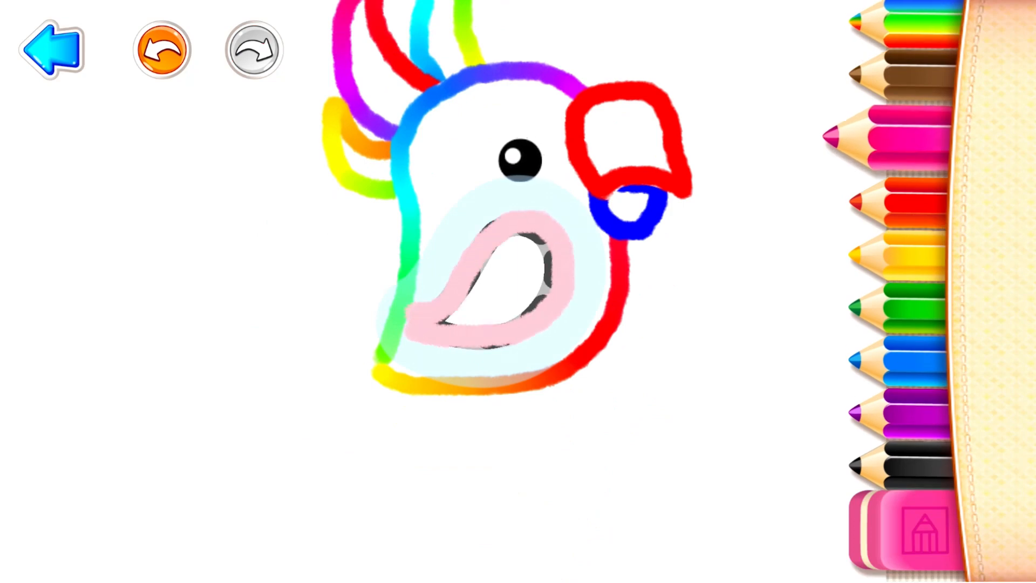
Trace the parrot's rainbow crest, head outline, red-and-blue beak and begin the pink wing
{"action": "left_click", "coordinate": [254, 50]}
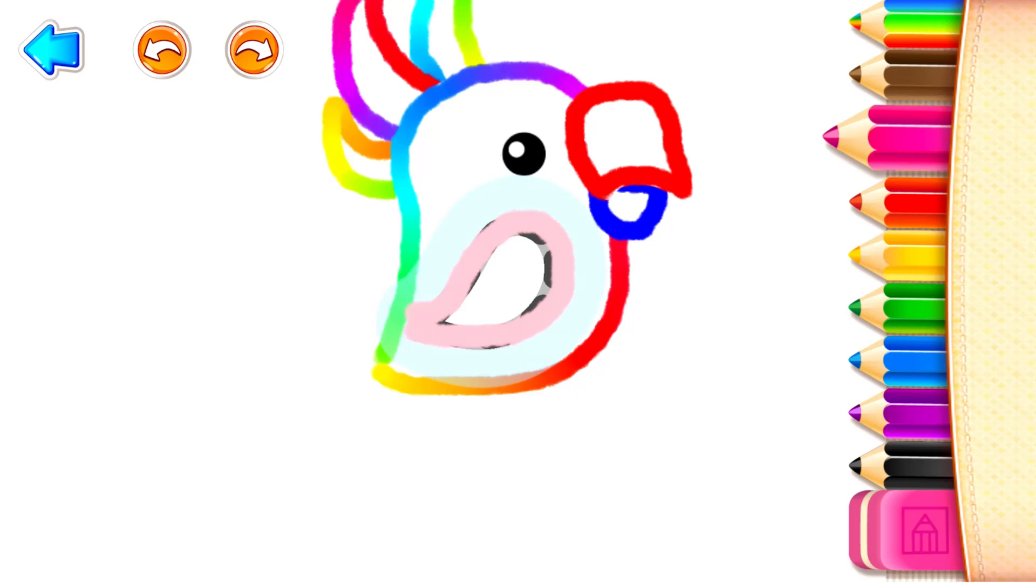
Trace the parrot's tail feathers in green and blue and its two legs in black
{"action": "left_click", "coordinate": [252, 50]}
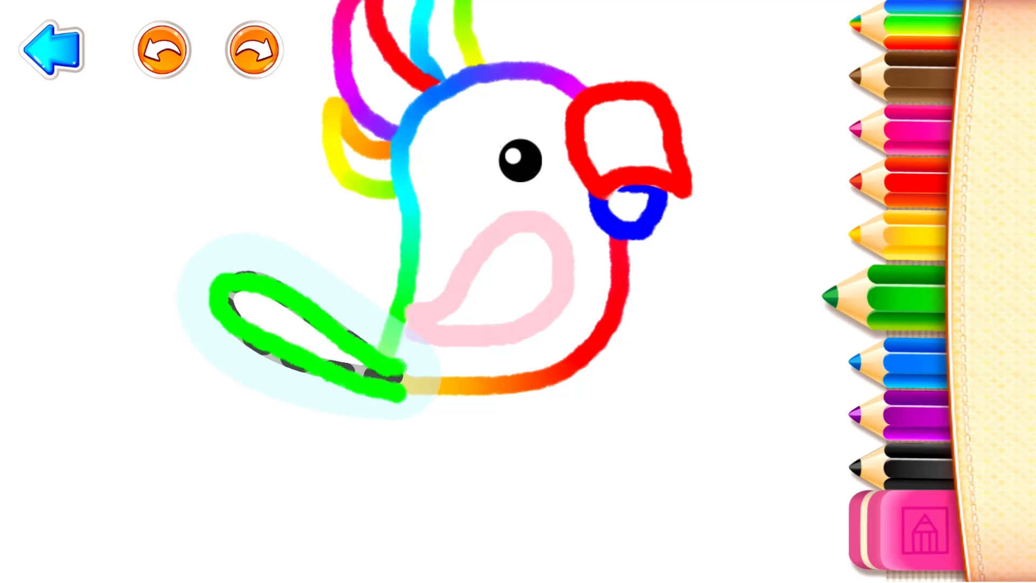
{"action": "left_click", "coordinate": [161, 50]}
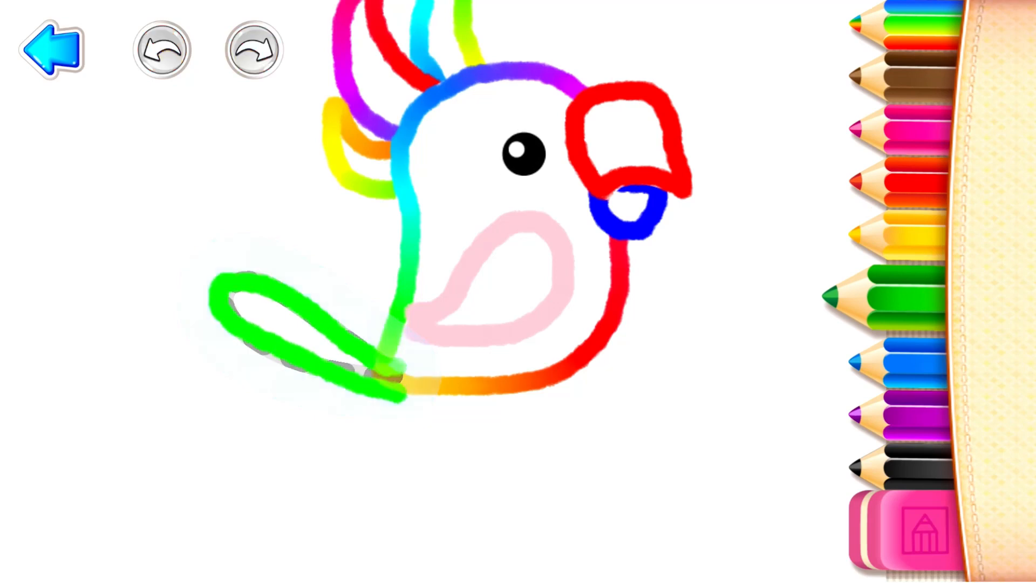
{"action": "left_click", "coordinate": [161, 50]}
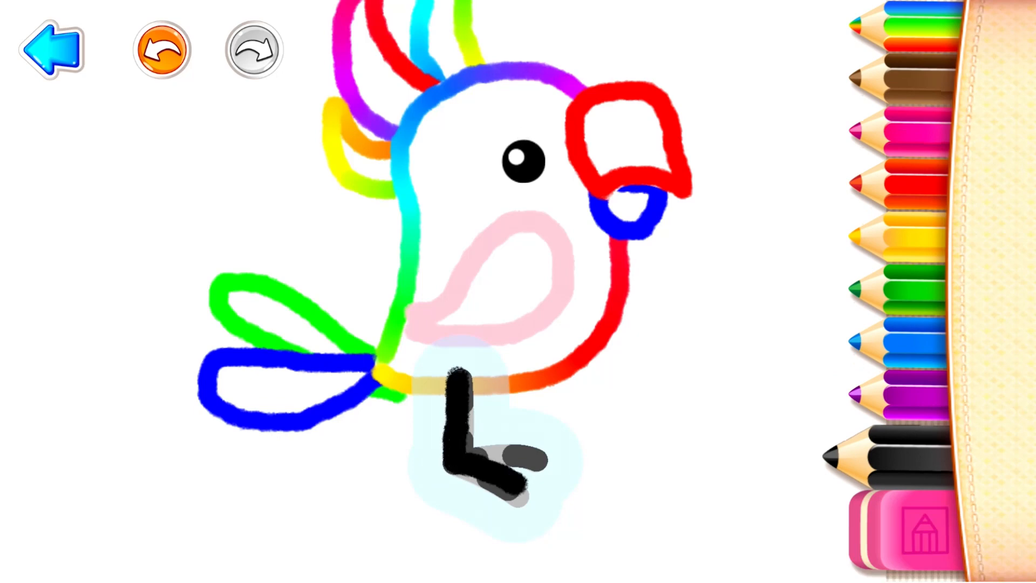
{"action": "left_click", "coordinate": [252, 49]}
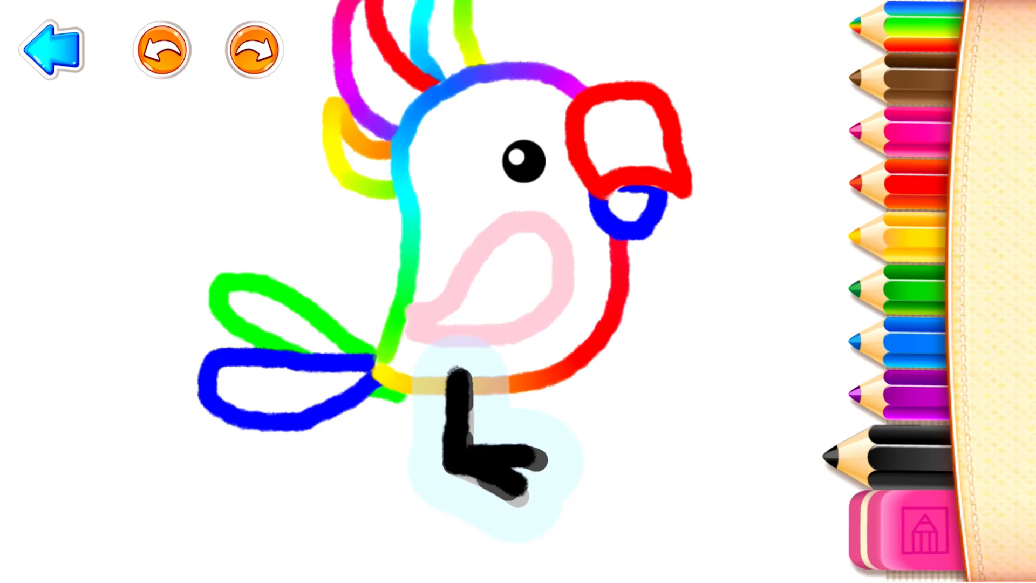
{"action": "left_click", "coordinate": [162, 49]}
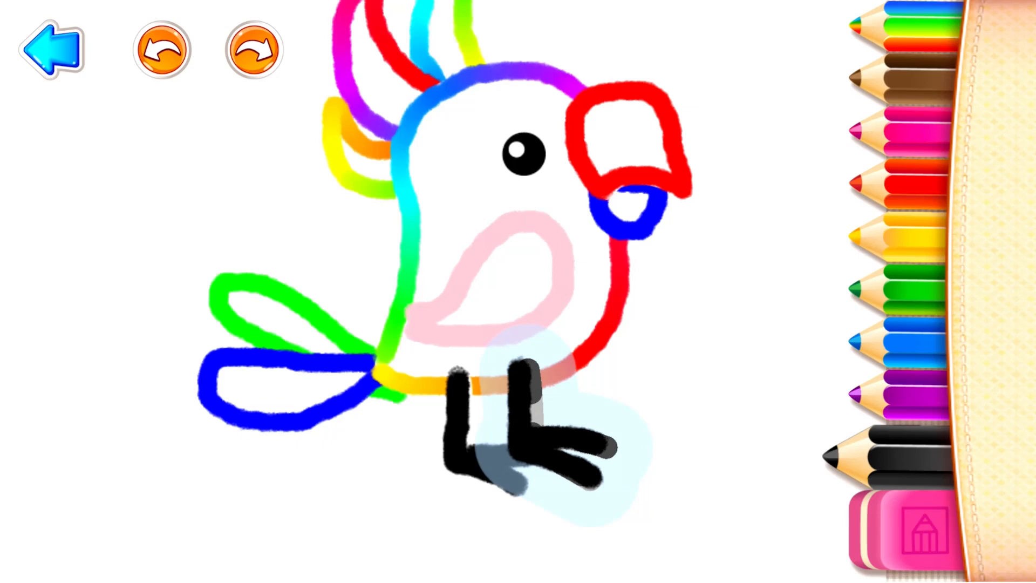
{"action": "left_click", "coordinate": [160, 49]}
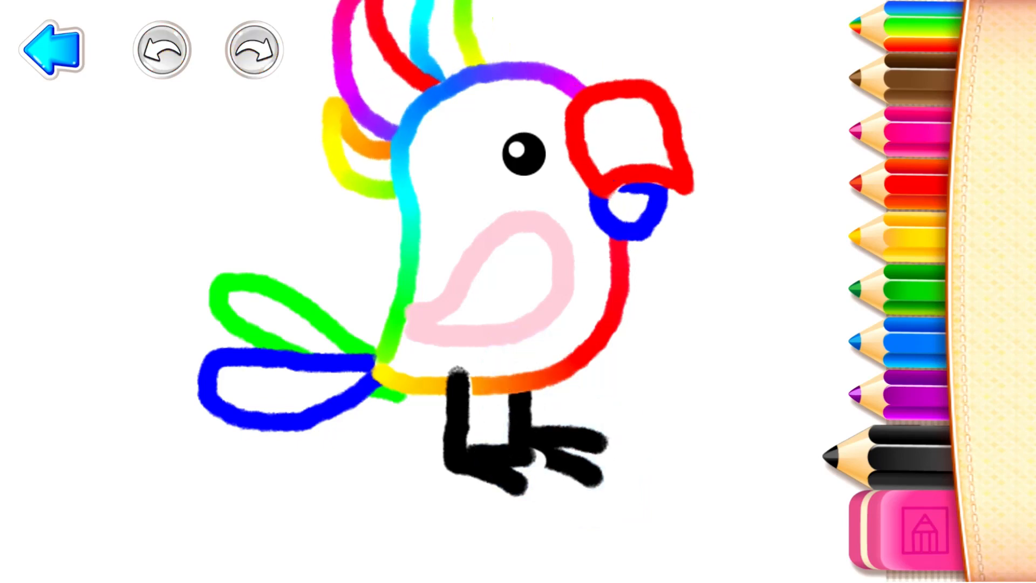
Return to the animal gallery with the finished parrot saved
{"action": "left_click", "coordinate": [51, 47]}
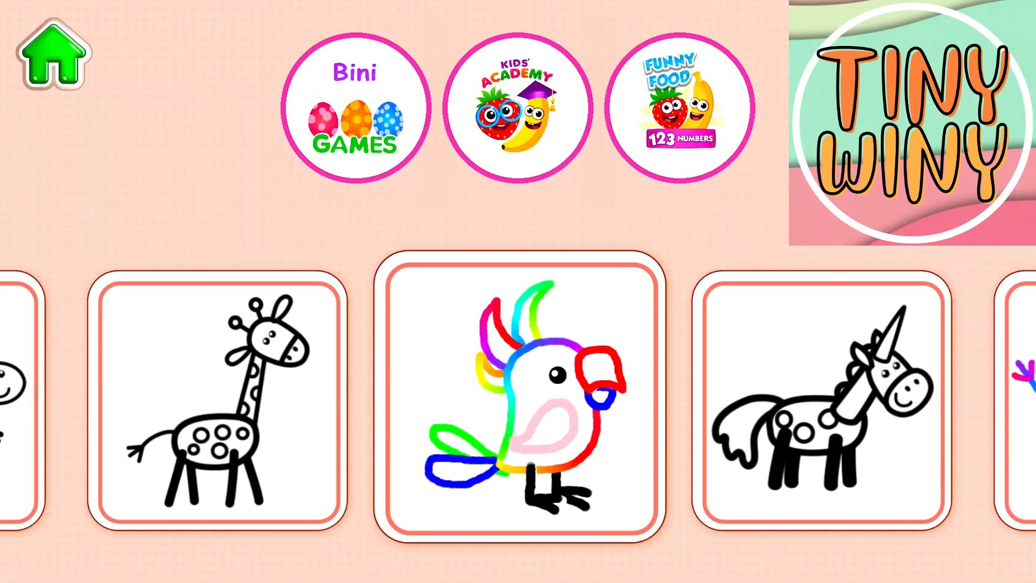
Swipe the gallery row sideways to browse other animal cards and reach a new outline
{"action": "scroll", "scroll_direction": "left", "scroll_amount": 3}
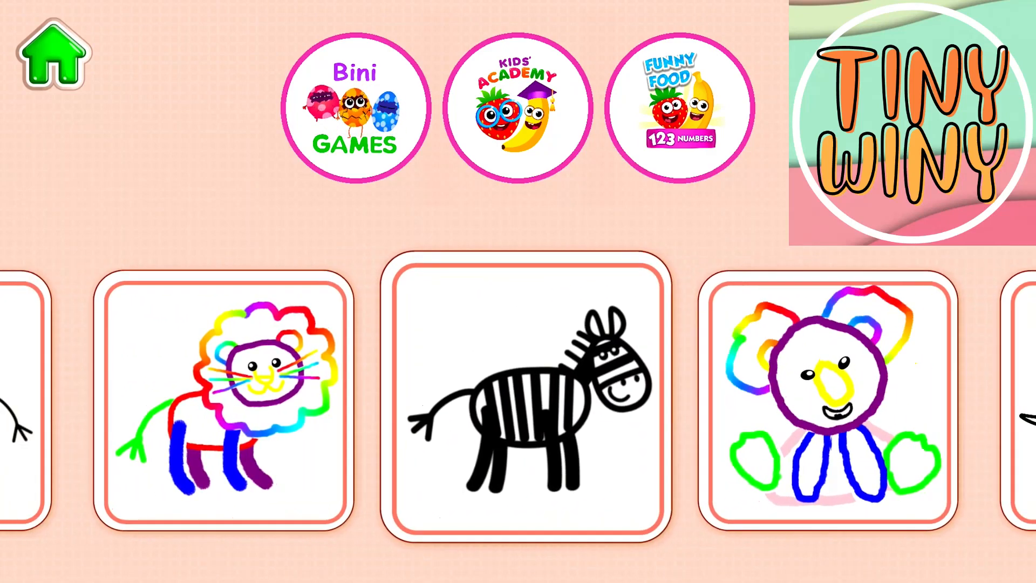
{"action": "scroll", "scroll_direction": "left", "scroll_amount": 3}
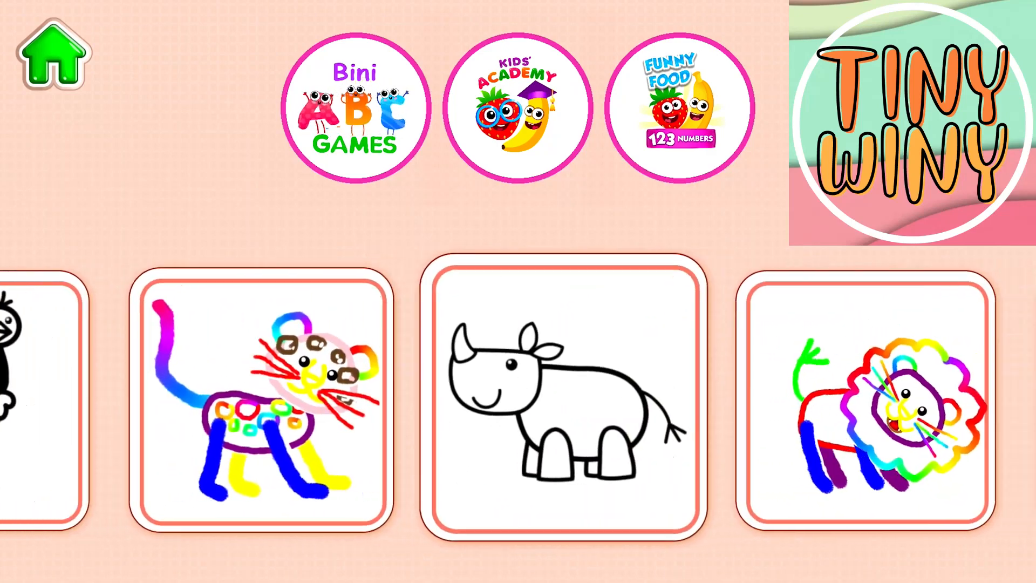
{"action": "scroll", "scroll_direction": "left", "scroll_amount": 3}
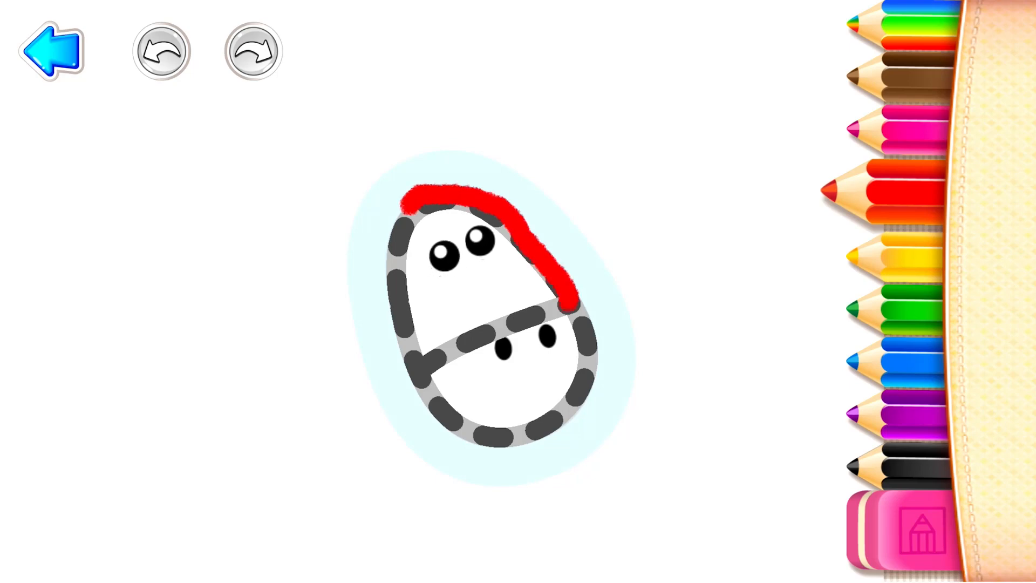
Trace the egg-shaped body guide of the next animal with the purple pencil
{"action": "left_click", "coordinate": [161, 52]}
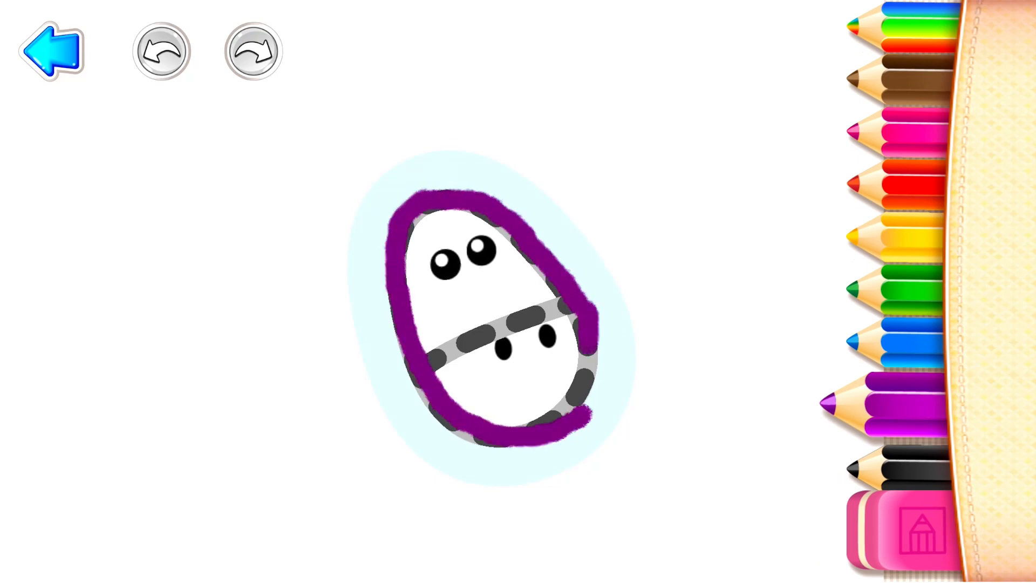
{"action": "left_click", "coordinate": [252, 52]}
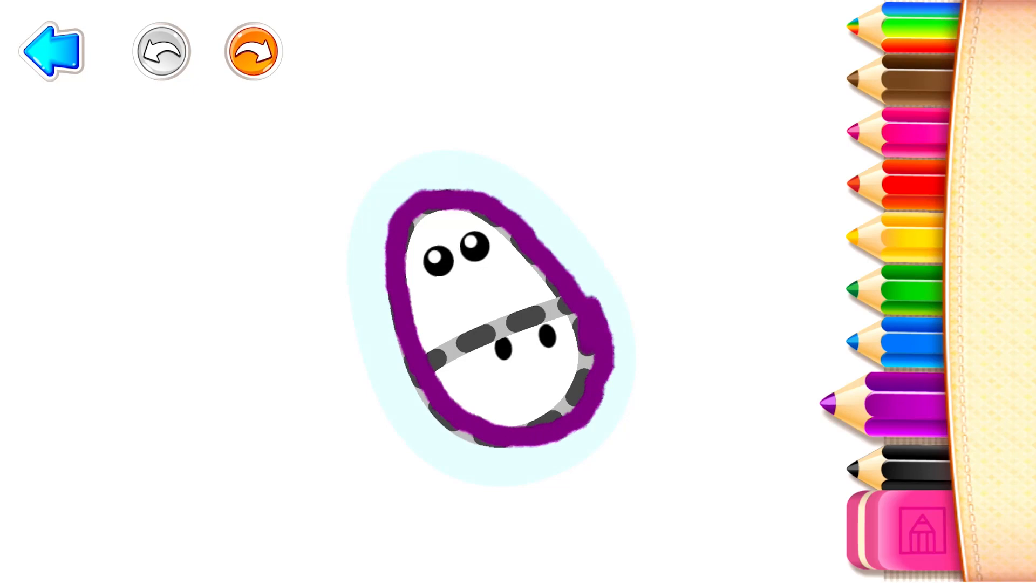
{"action": "left_click", "coordinate": [161, 52]}
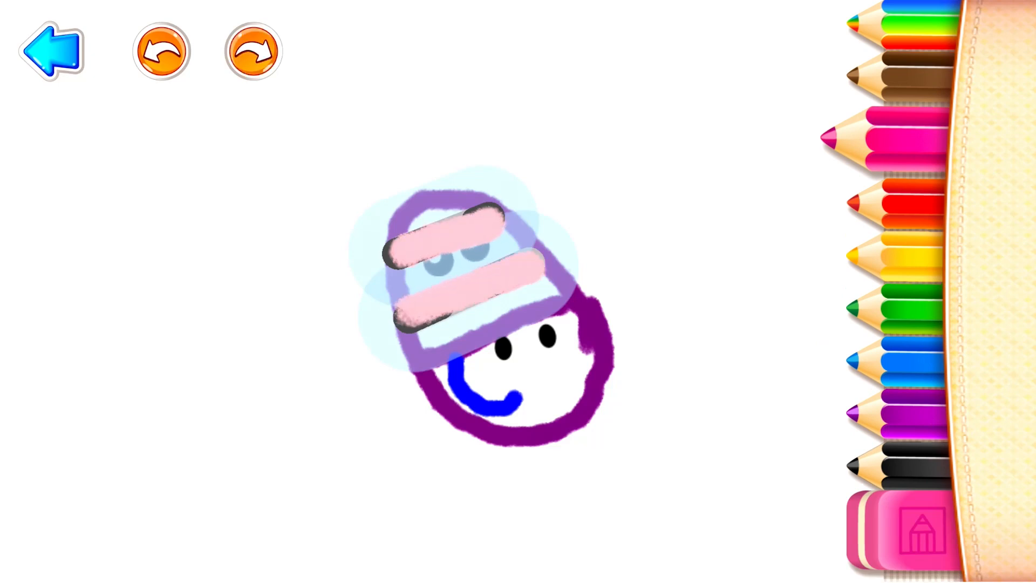
Trace the zebra's second ear in pink and its mane in yellow
{"action": "left_click", "coordinate": [251, 51]}
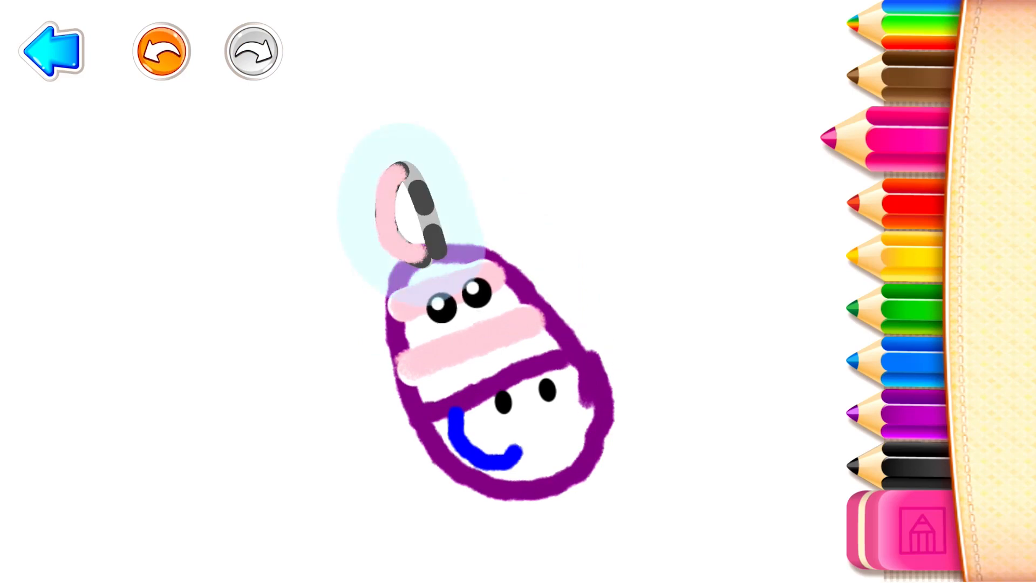
{"action": "left_click", "coordinate": [161, 52]}
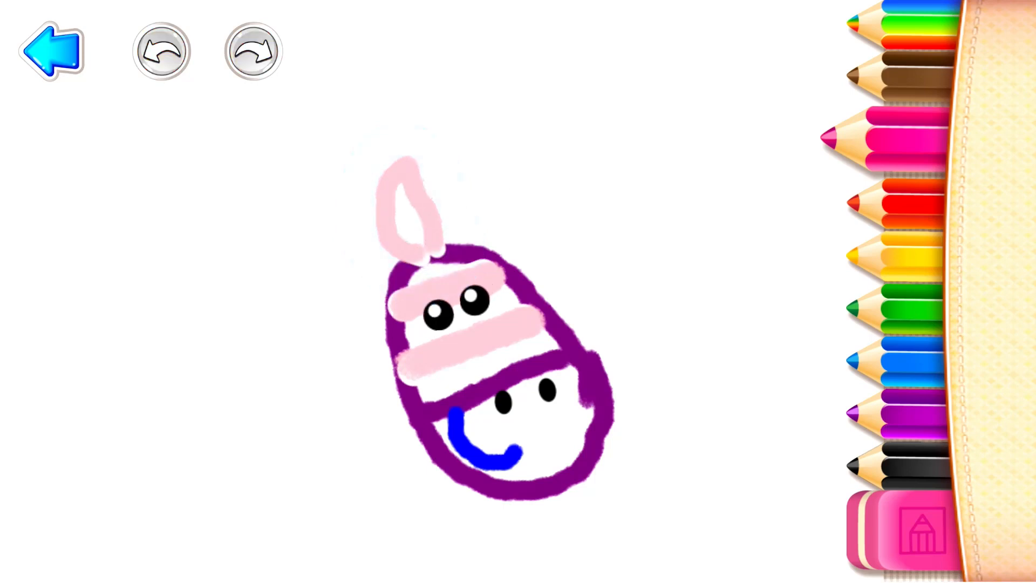
{"action": "left_click", "coordinate": [160, 52]}
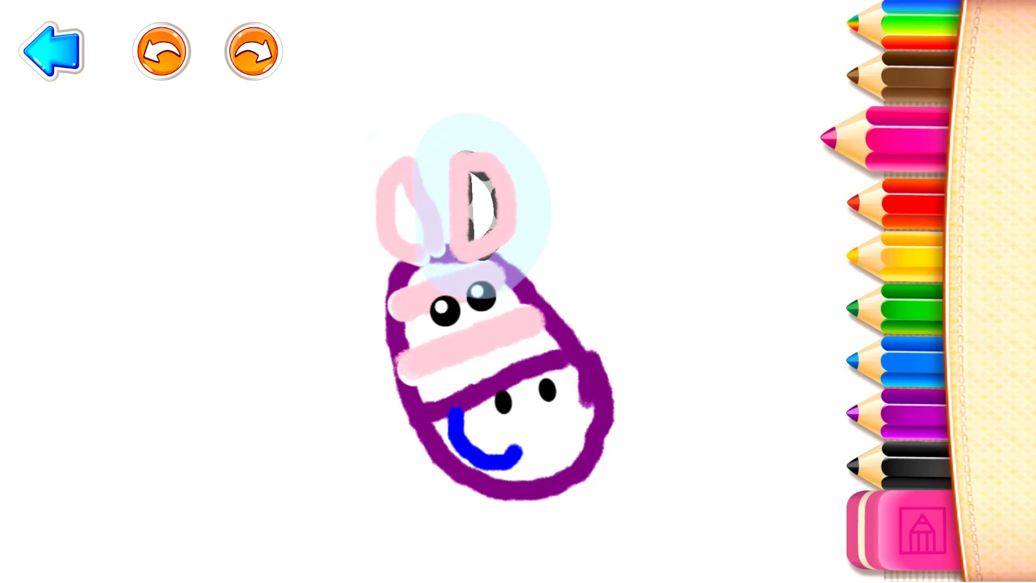
{"action": "left_click", "coordinate": [252, 52]}
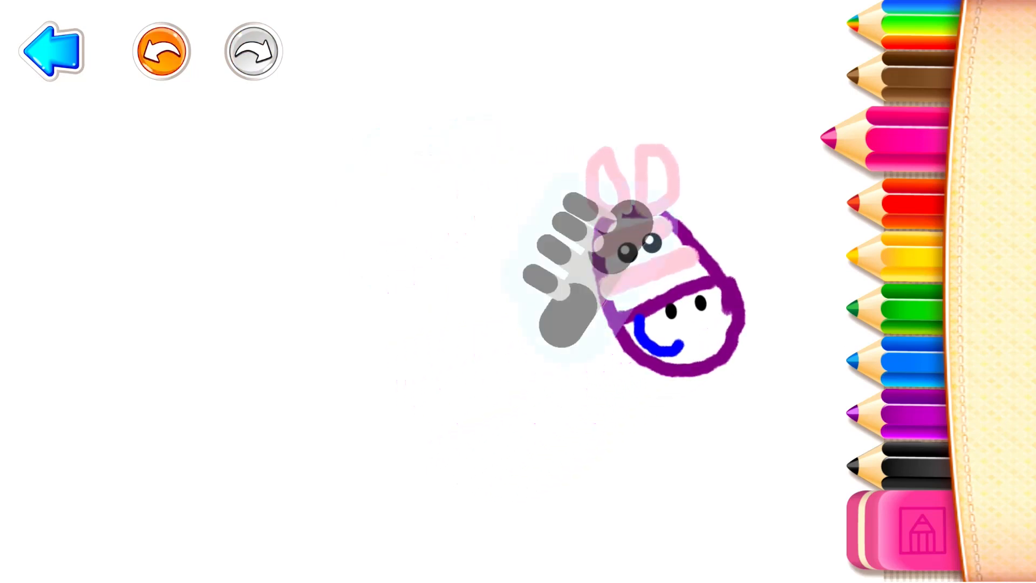
{"action": "left_click", "coordinate": [253, 52]}
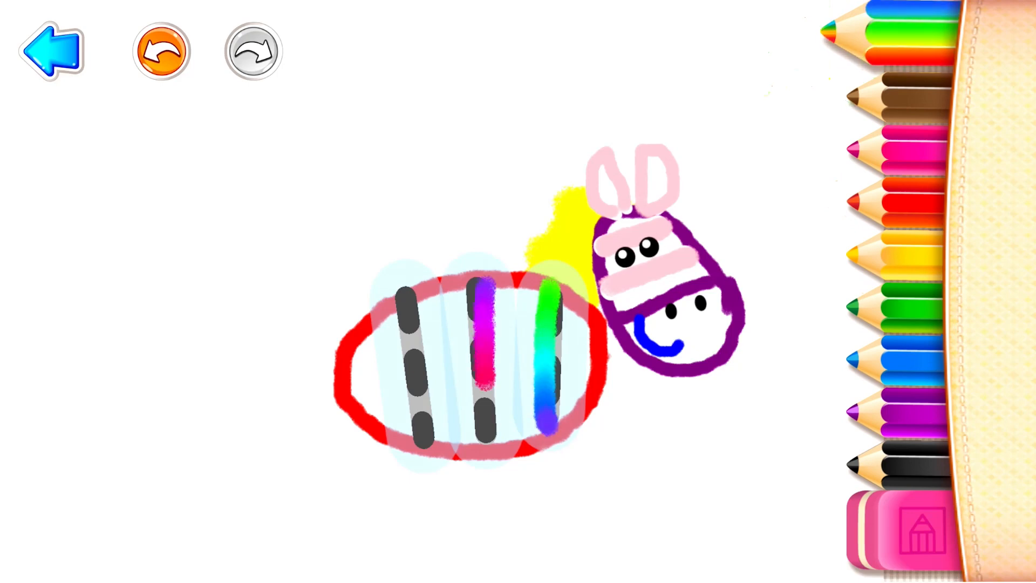
Outline the zebra's red body oval and paint its stripes in rainbow colours
{"action": "left_click", "coordinate": [251, 52]}
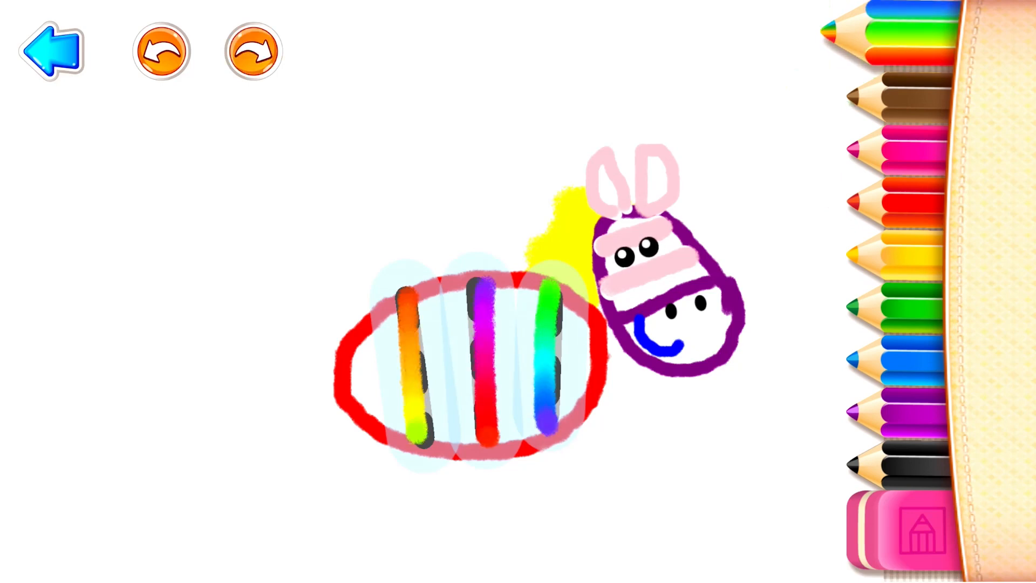
{"action": "left_click", "coordinate": [161, 51]}
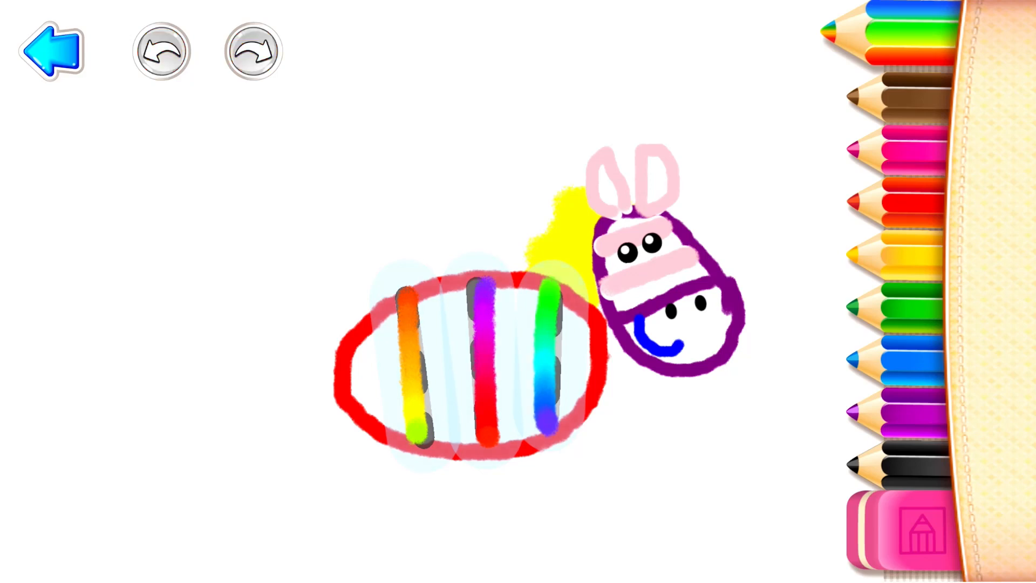
{"action": "left_click", "coordinate": [161, 52]}
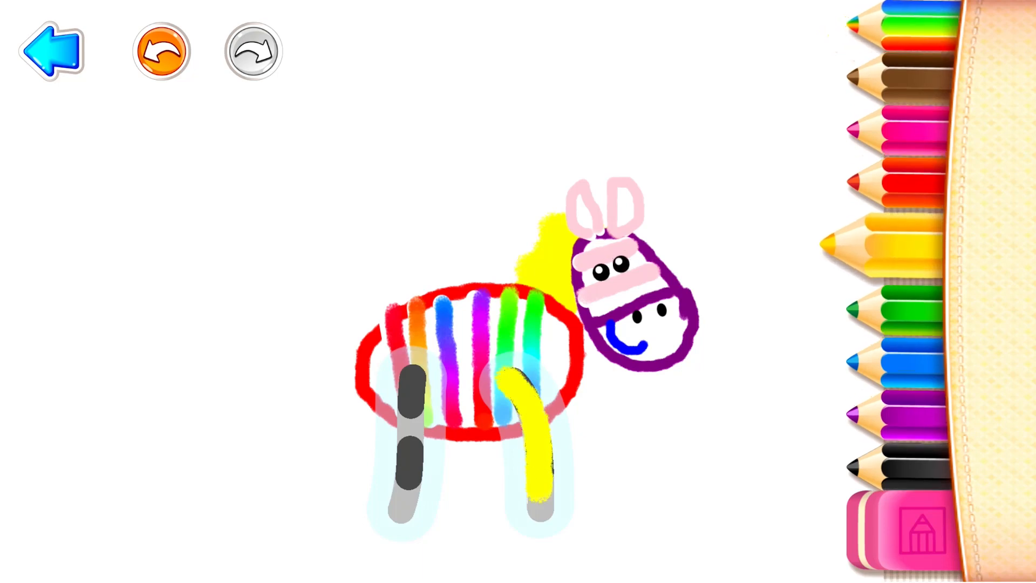
Paint the zebra's front legs yellow and its back legs purple
{"action": "left_click", "coordinate": [251, 52]}
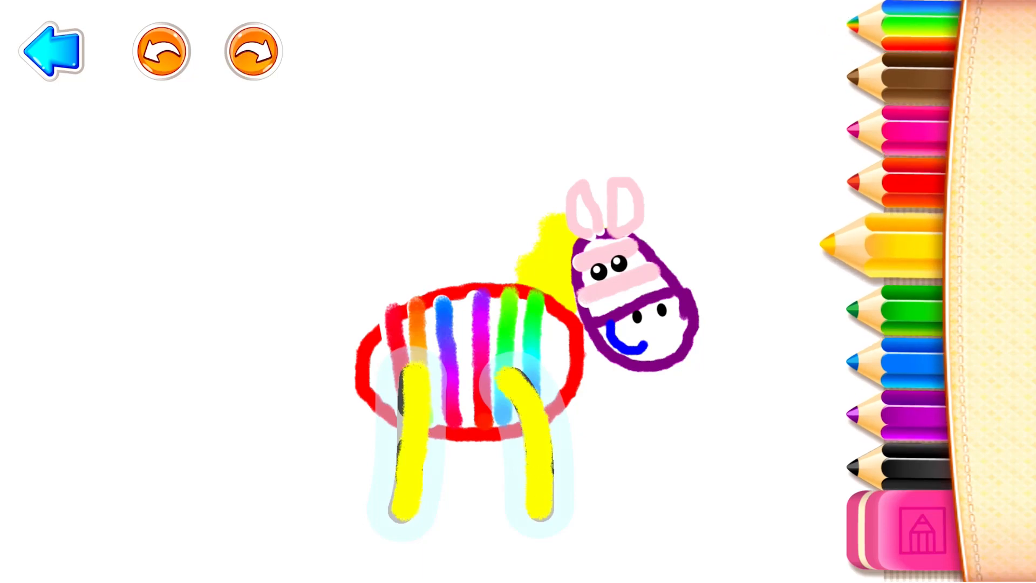
{"action": "left_click", "coordinate": [161, 52]}
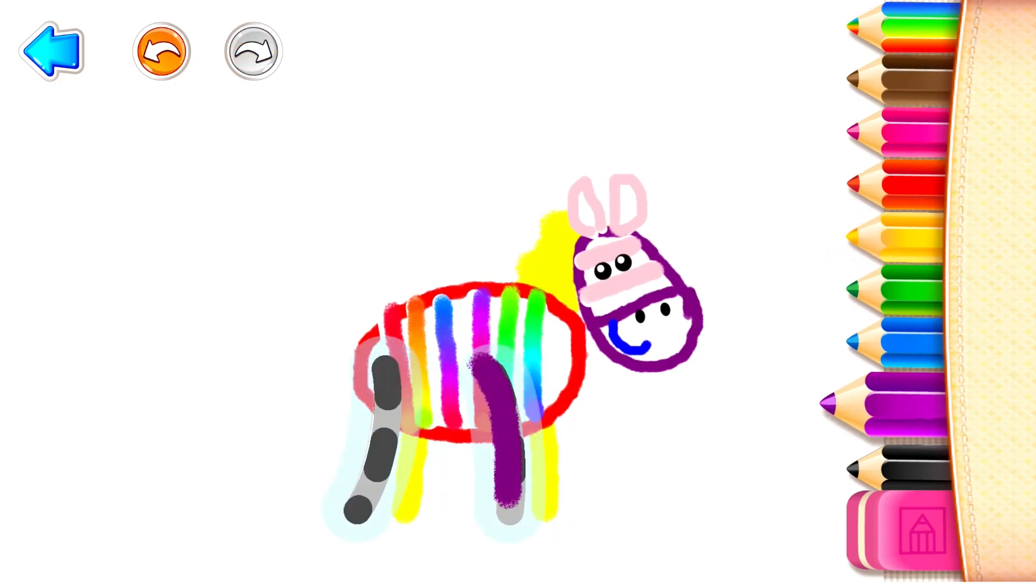
{"action": "left_click", "coordinate": [251, 52]}
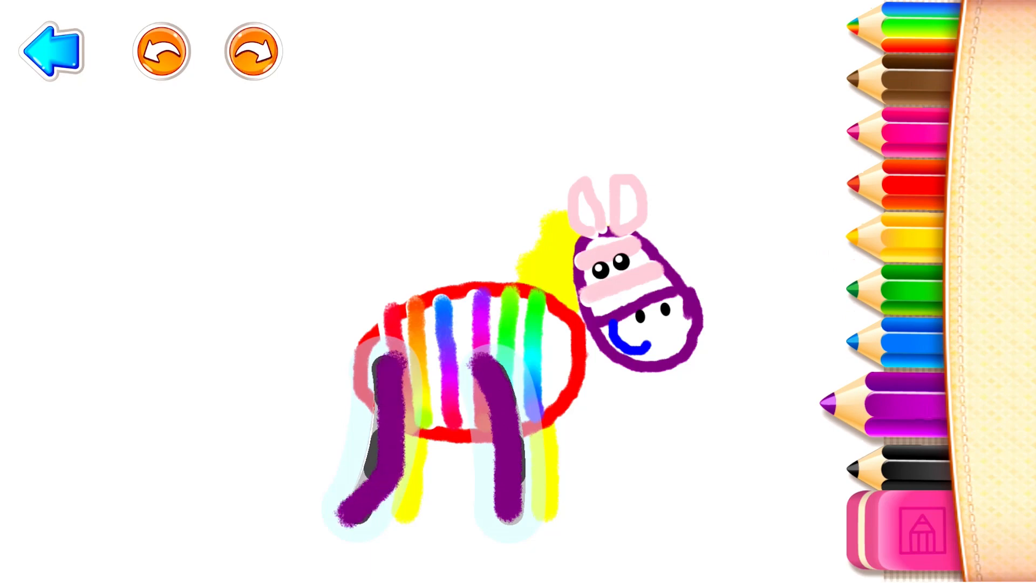
{"action": "left_click", "coordinate": [161, 52]}
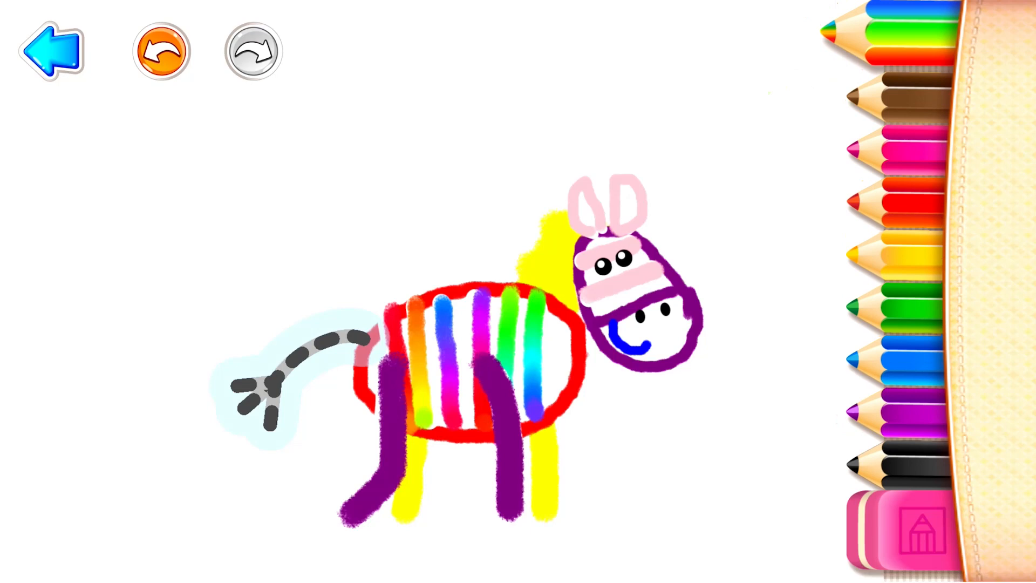
Colour the zebra's striped tail and its end tuft, then reach the animal gallery
{"action": "left_click", "coordinate": [251, 52]}
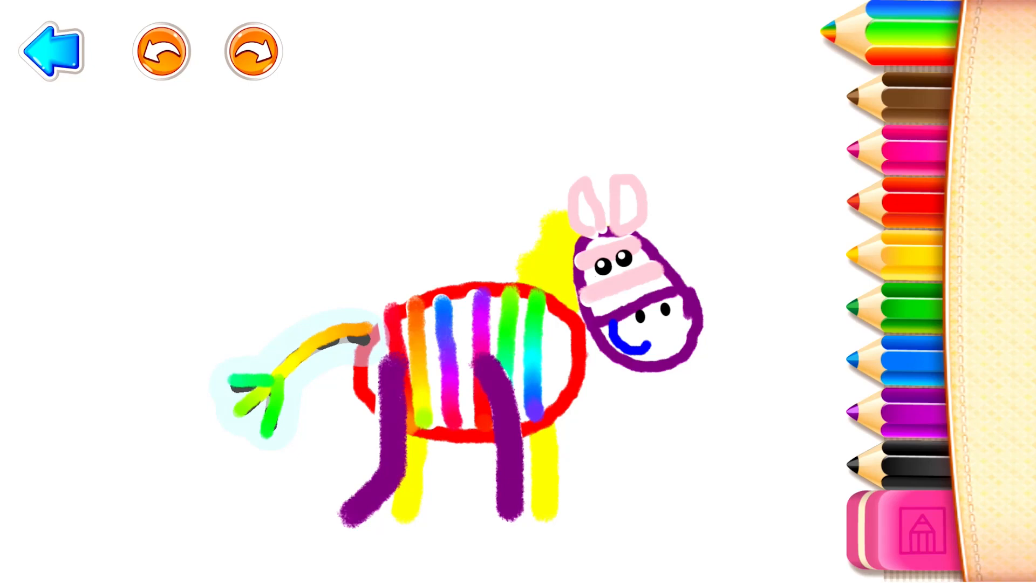
{"action": "left_click", "coordinate": [52, 51]}
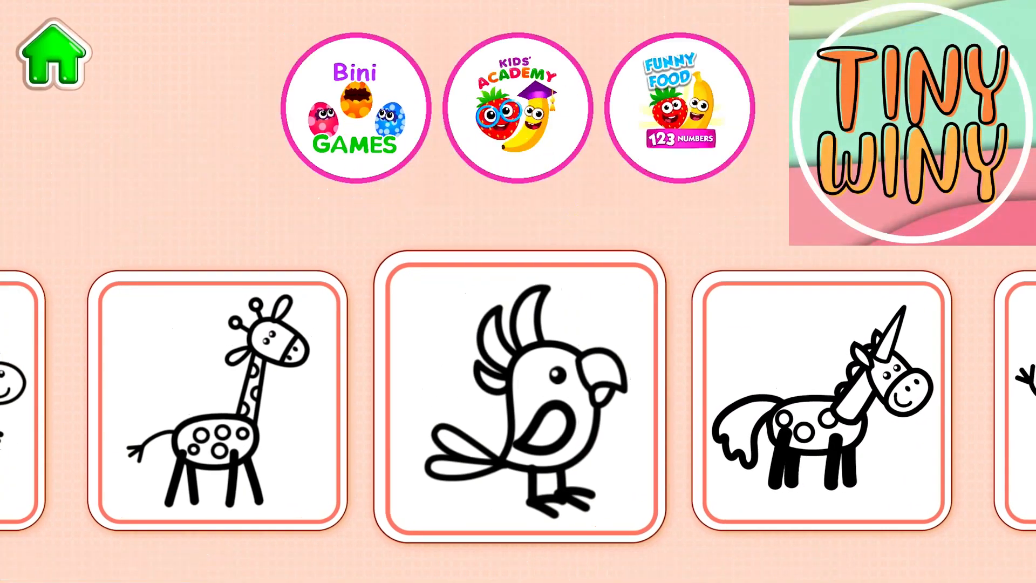
Swipe the gallery to another animal card and load its blank head-with-eyes outline
{"action": "scroll", "scroll_direction": "left", "scroll_amount": 3}
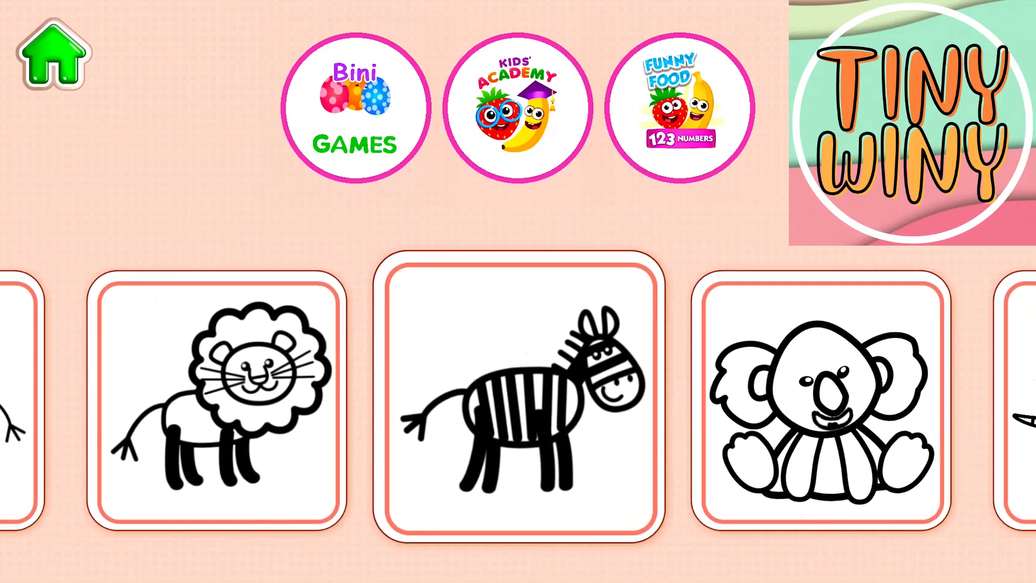
{"action": "scroll", "scroll_direction": "left", "scroll_amount": 3}
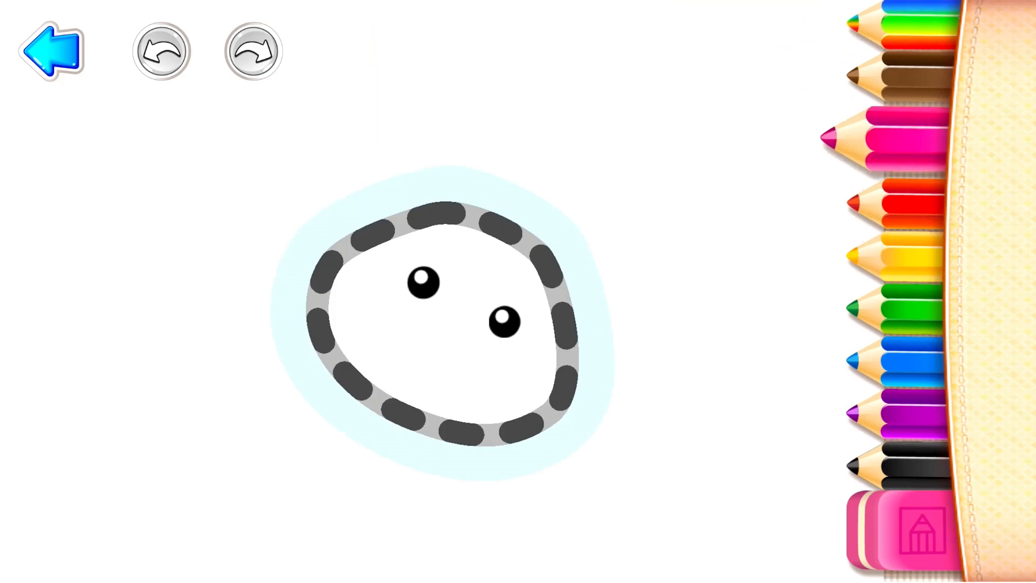
Trace the jaguar's pink head outline, then its brown spots, yellow nose and red whiskers
{"action": "left_click", "coordinate": [251, 52]}
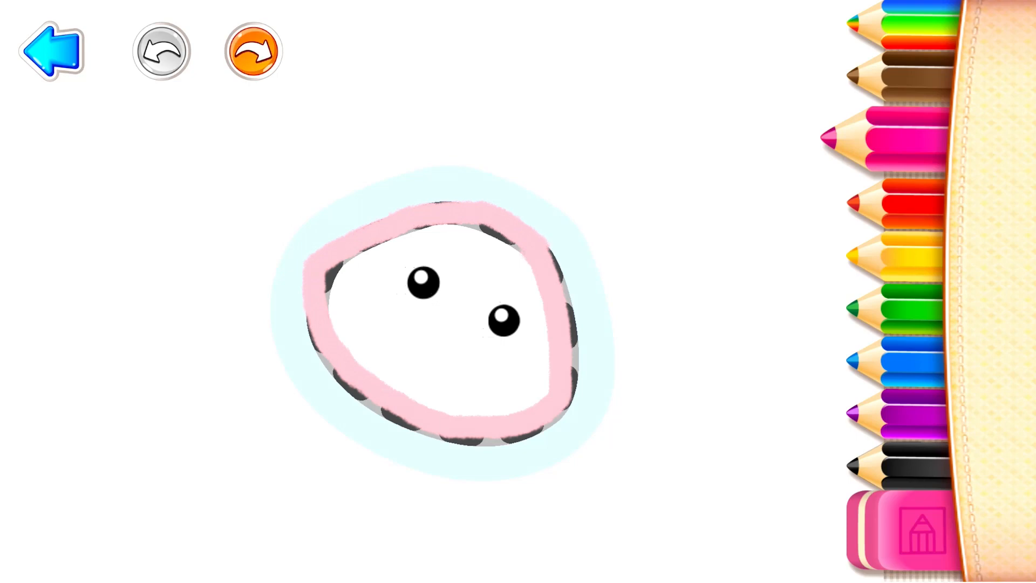
{"action": "left_click", "coordinate": [252, 52]}
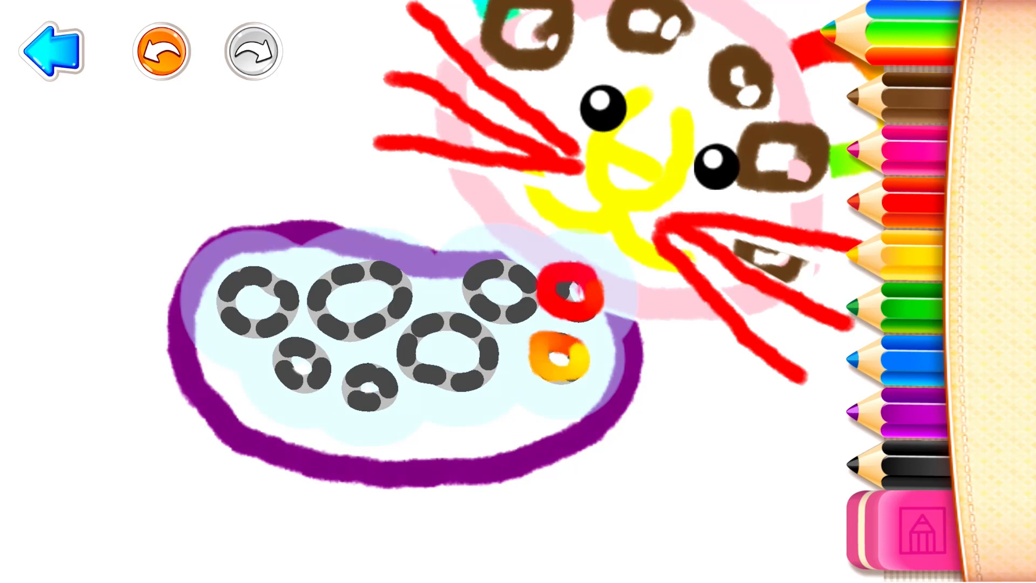
Outline the jaguar's body in purple and colour its spot rings in pink, red and blue
{"action": "left_click", "coordinate": [249, 52]}
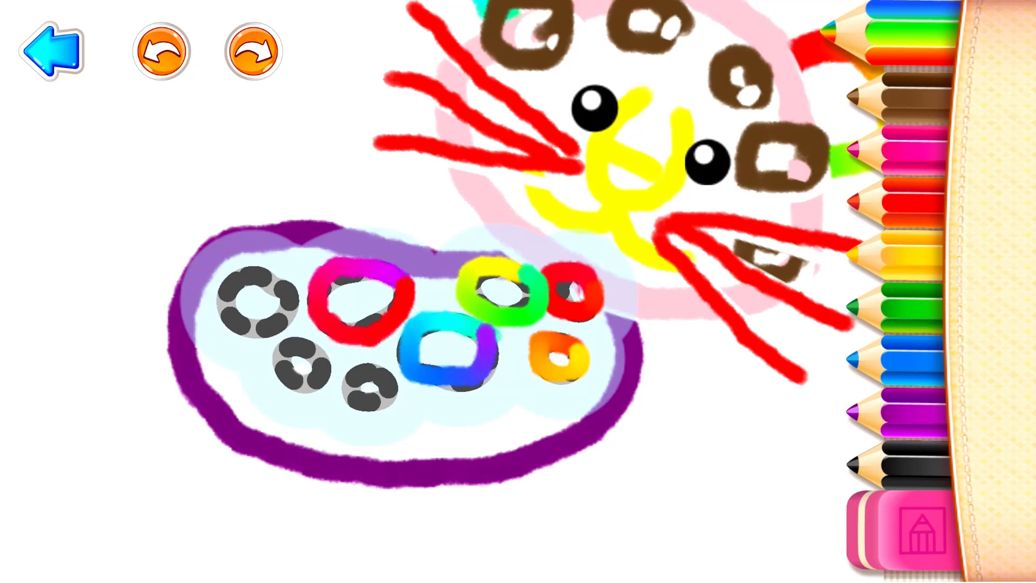